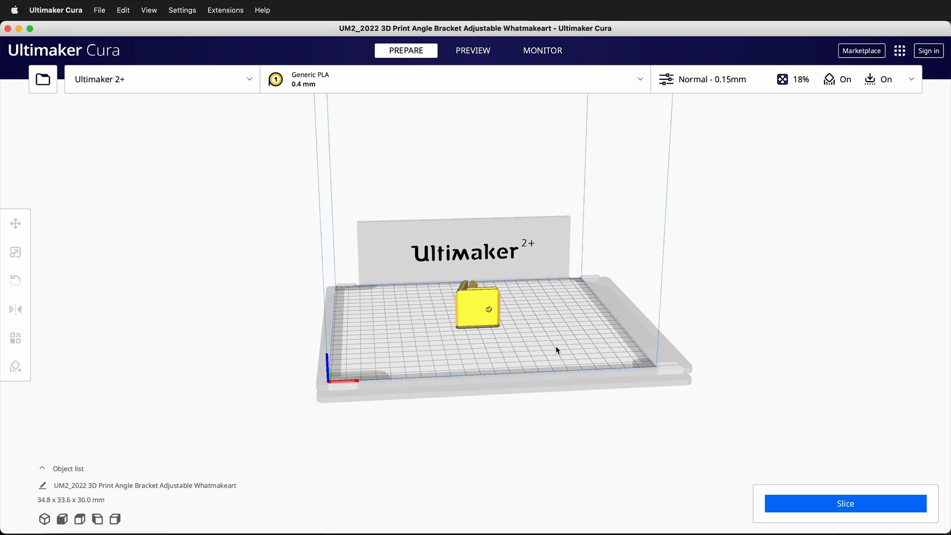
mouse_move(518, 316)
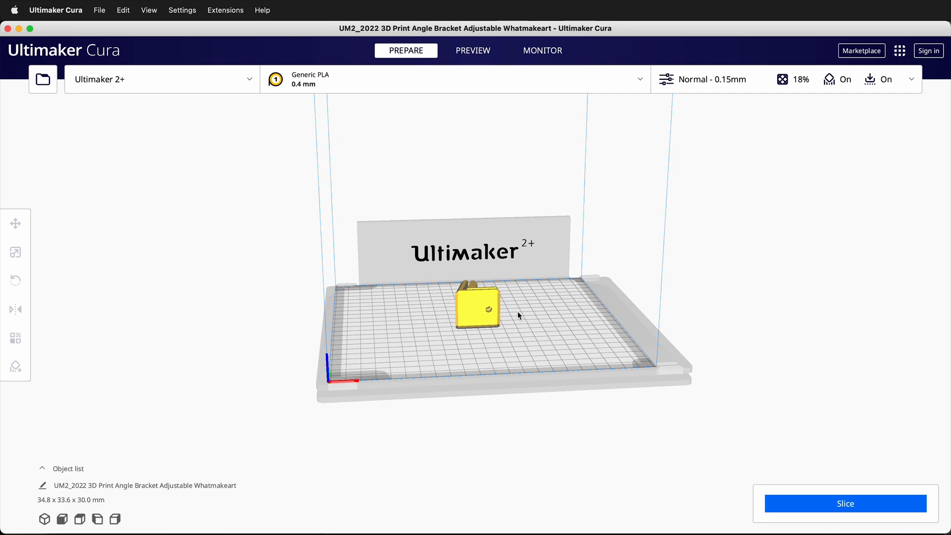
mouse_move(520, 319)
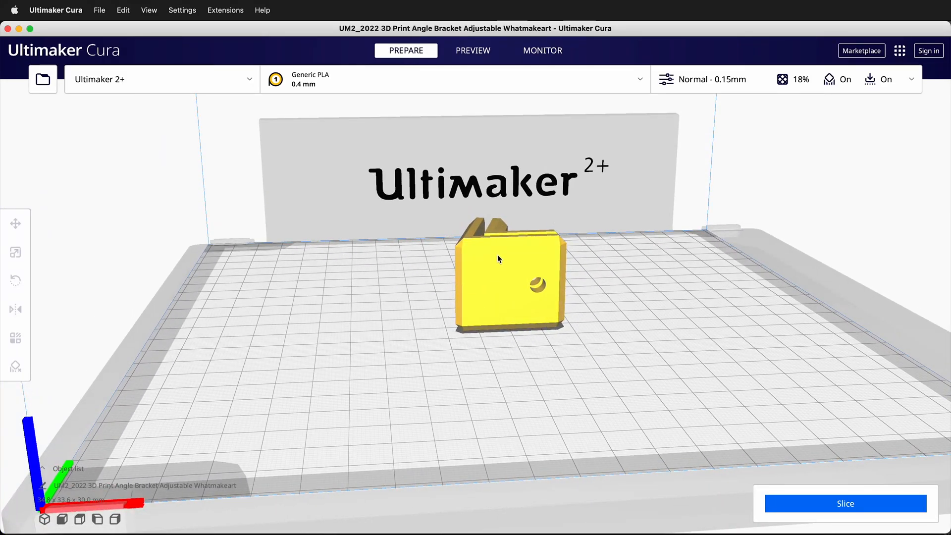
- Select the angle bracket at 0 mm X/Y/Z and orbit to look down from above
left_click(498, 258)
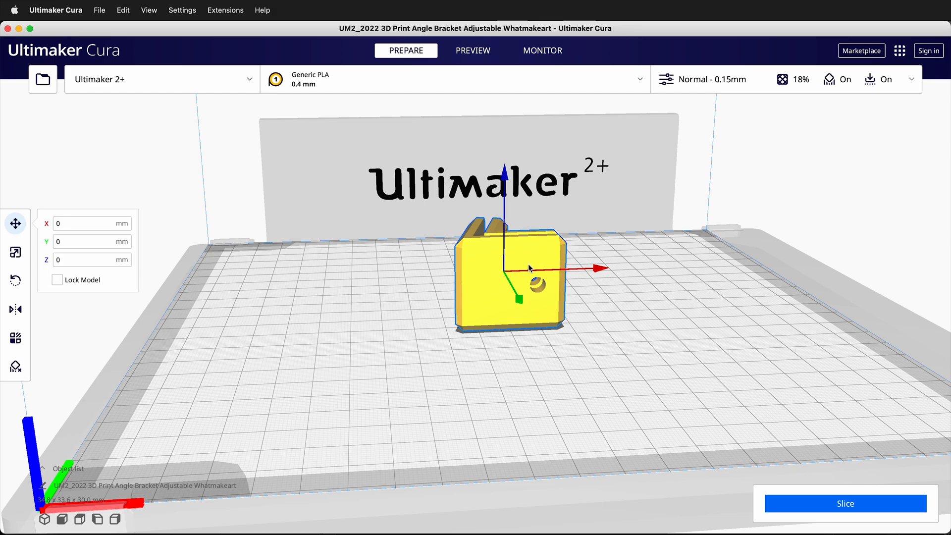
mouse_move(527, 270)
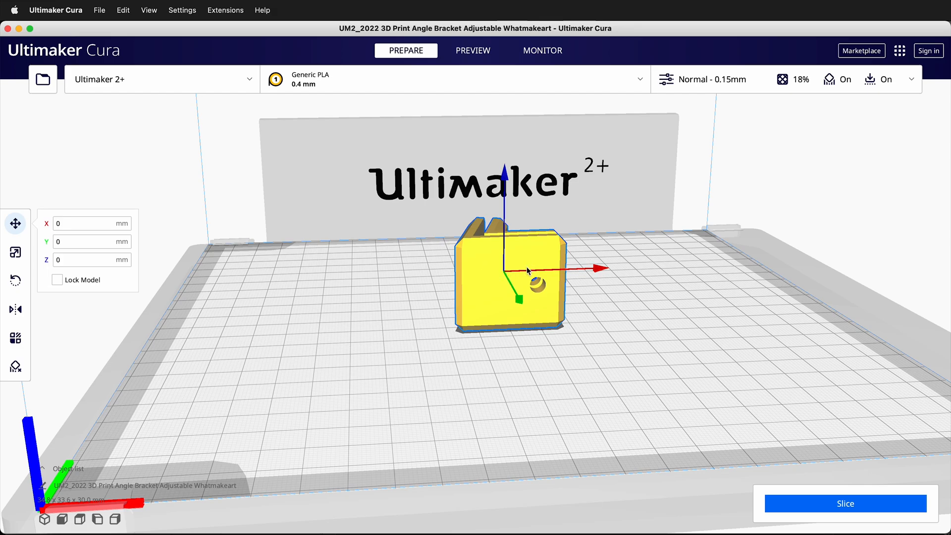
mouse_move(521, 265)
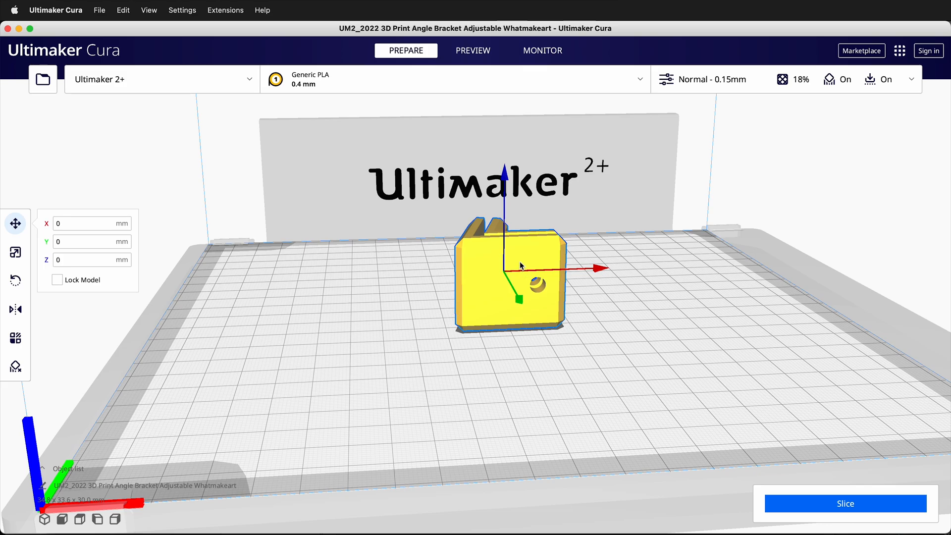
mouse_move(568, 240)
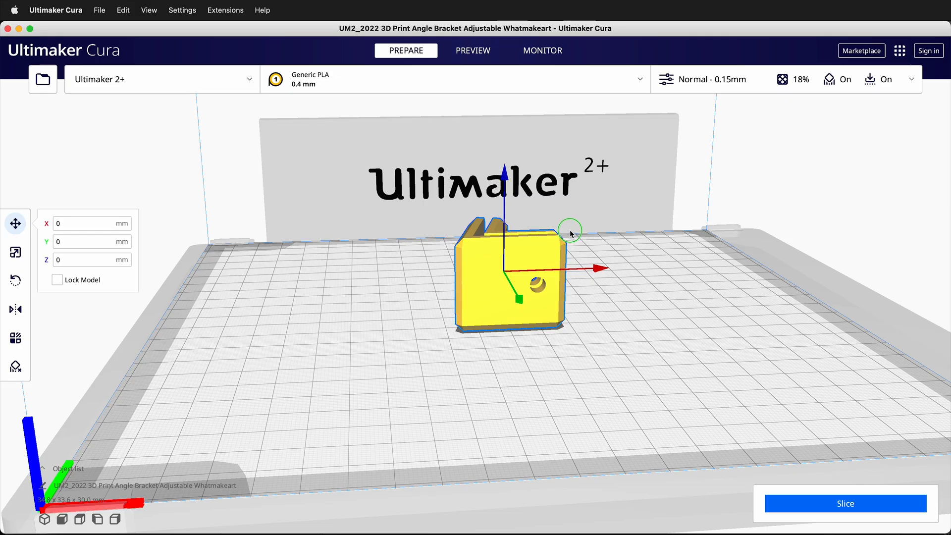
left_click_drag(570, 233, 320, 264)
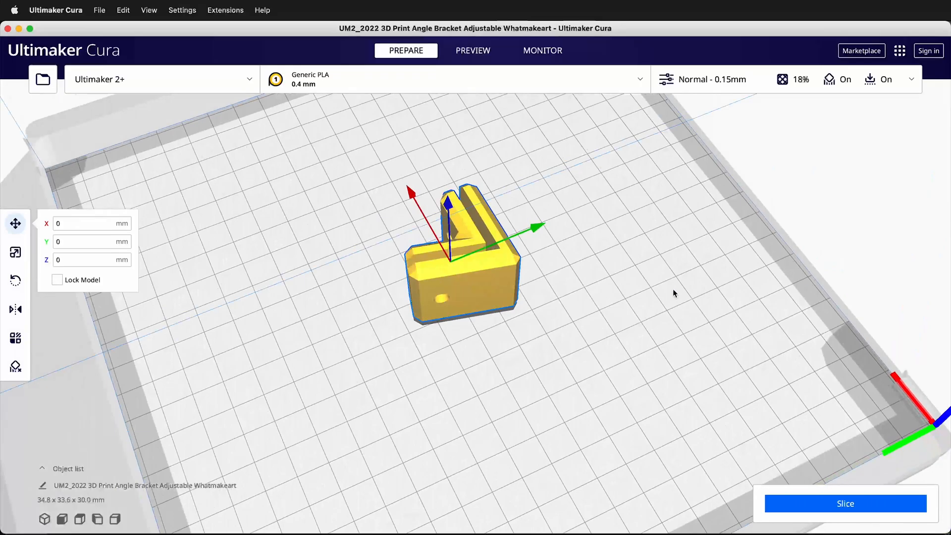
- Orbit around the bracket's slotted side, opposite side and inner corner, ending on a high view
left_click_drag(673, 293, 324, 282)
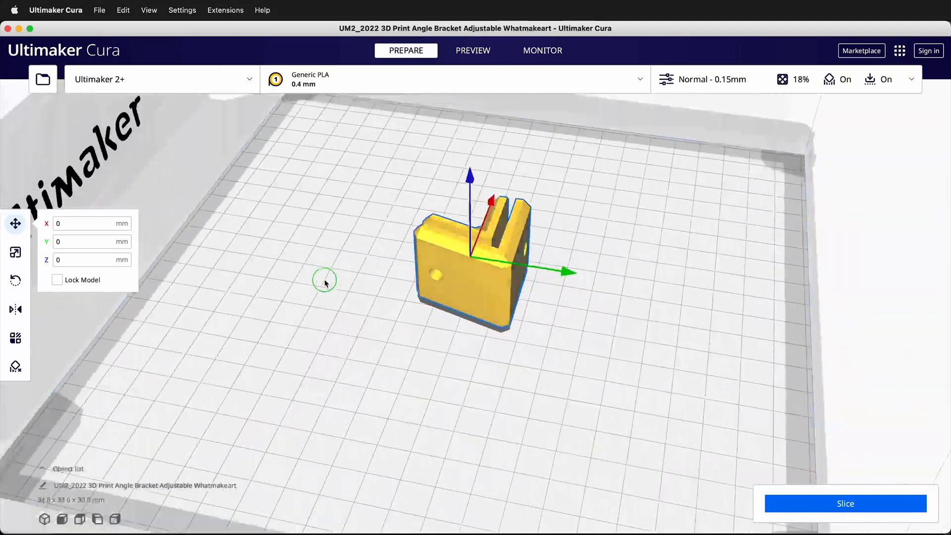
left_click_drag(324, 281, 475, 304)
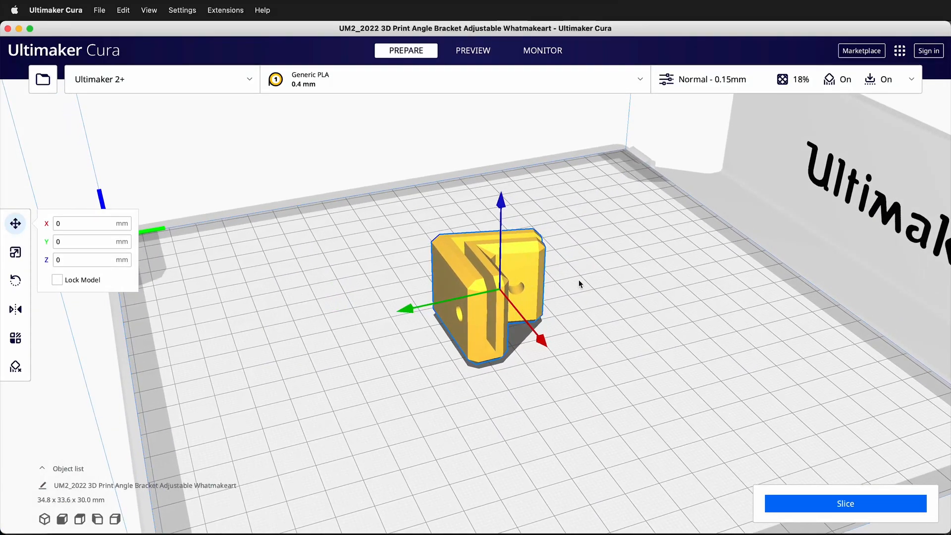
left_click_drag(579, 284, 540, 322)
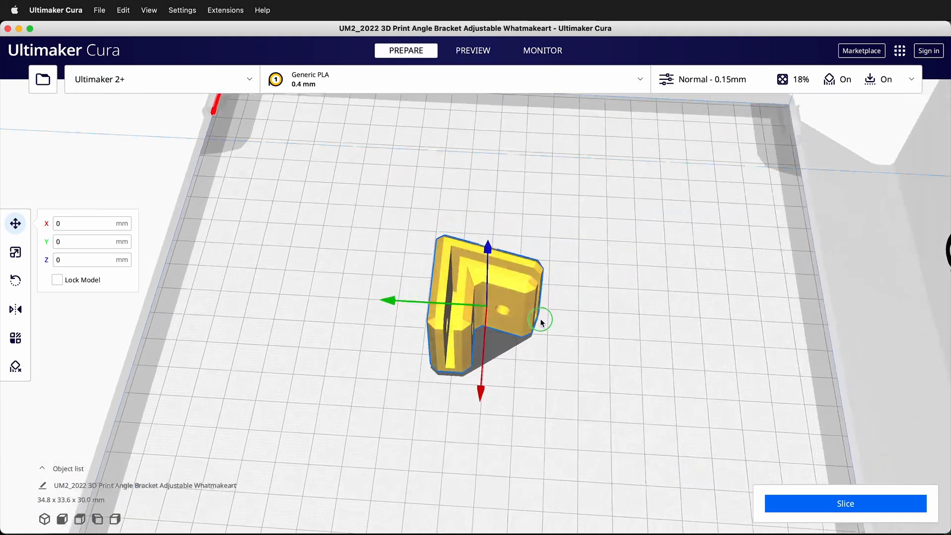
left_click_drag(540, 321, 568, 330)
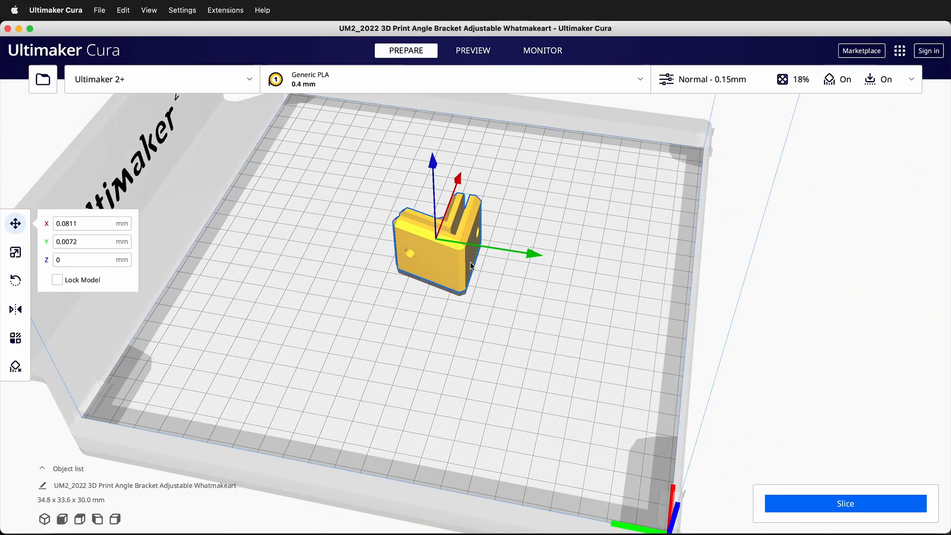
- Orbit past the plate corner and inner corner, settling on a front view of the plate
left_click_drag(470, 267, 330, 258)
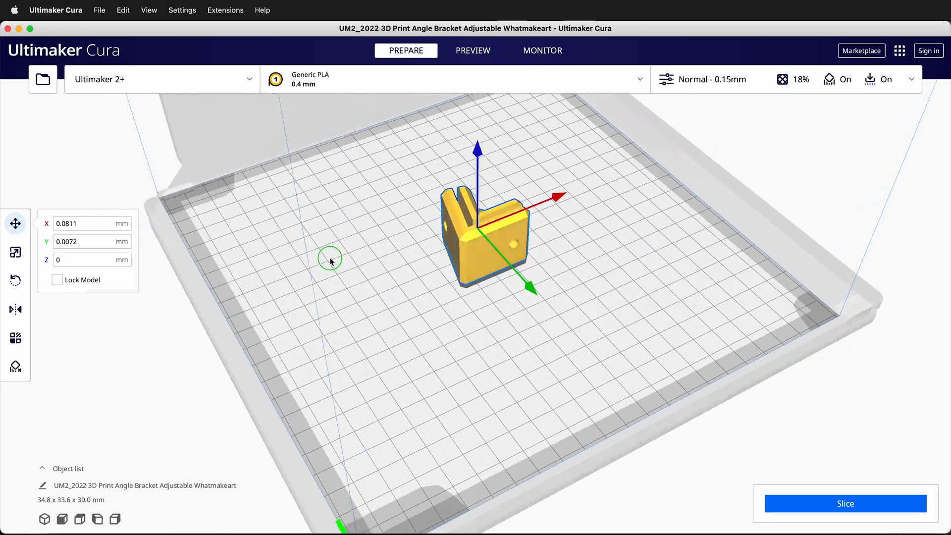
left_click_drag(331, 261, 476, 268)
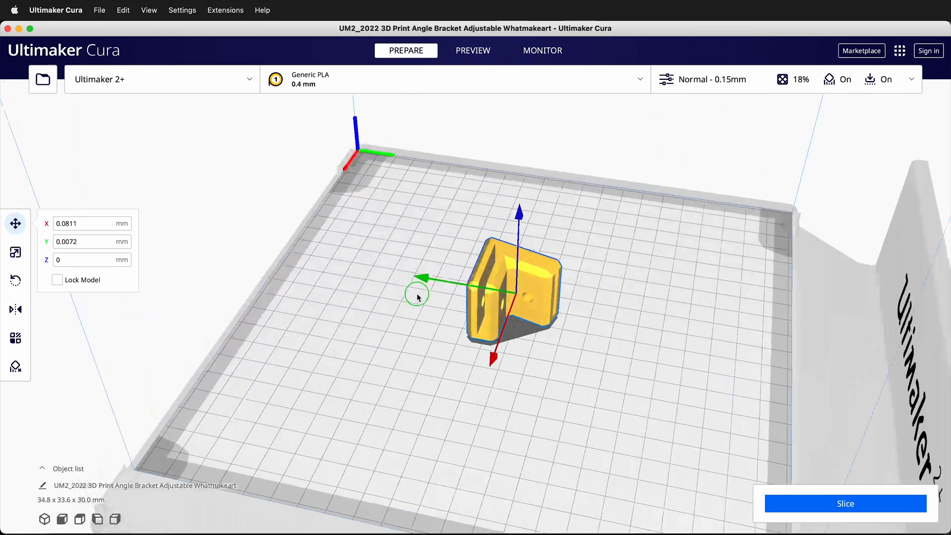
left_click_drag(418, 298, 540, 231)
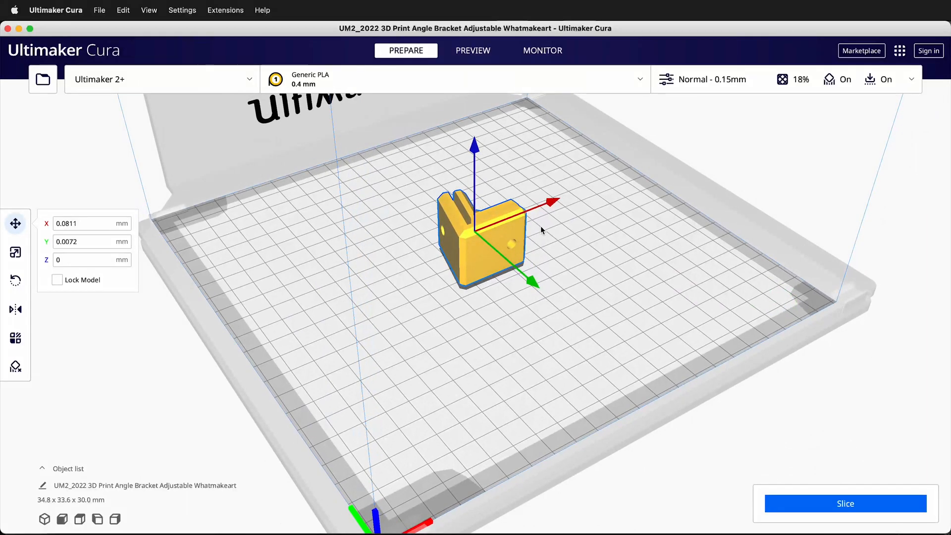
left_click_drag(540, 230, 458, 278)
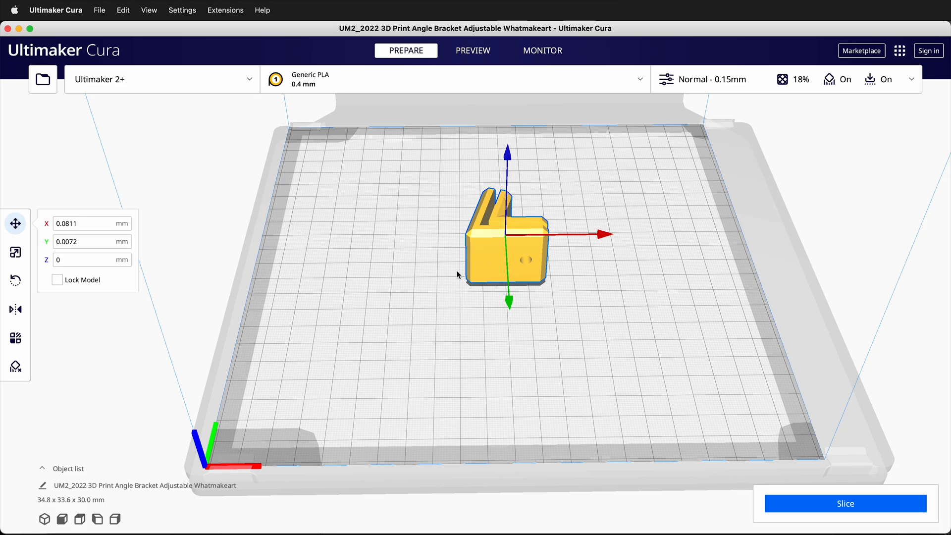
mouse_move(469, 229)
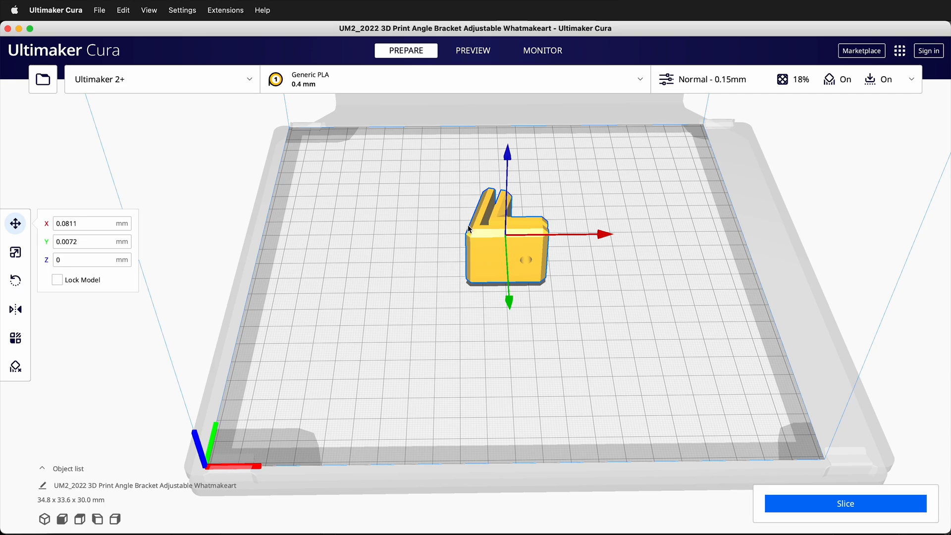